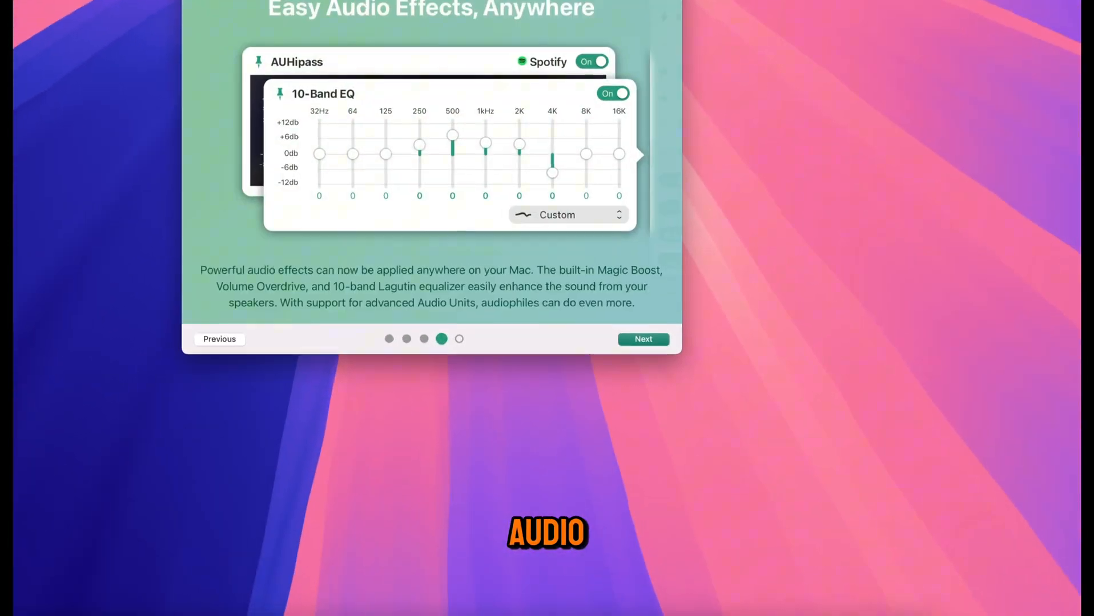
Advance the quick tour to its last page and close it
{"action": "left_click", "coordinate": [642, 339]}
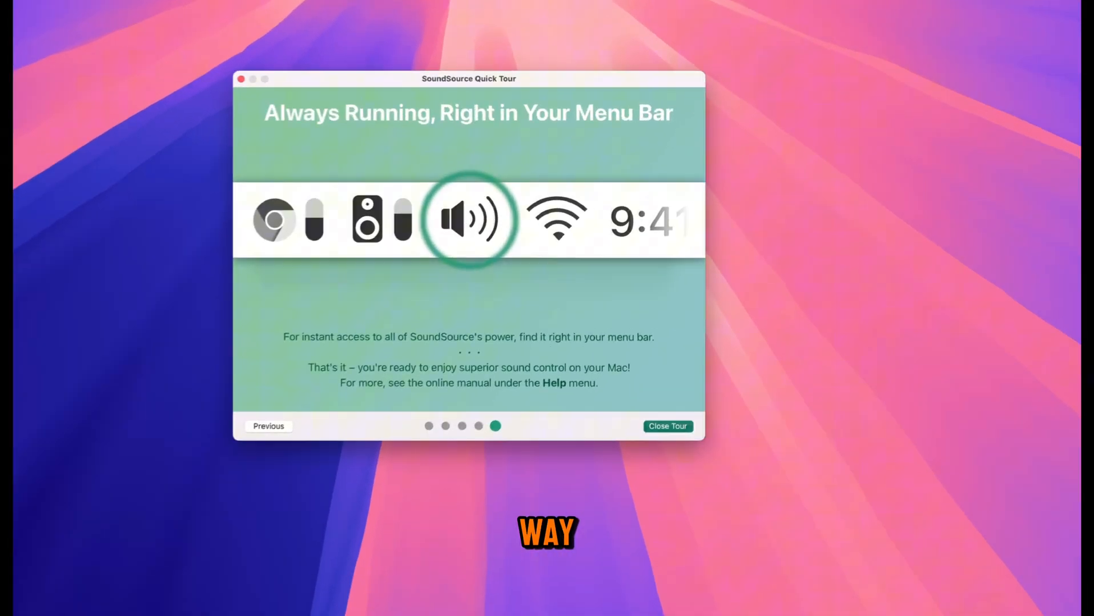
{"action": "left_click", "coordinate": [665, 426]}
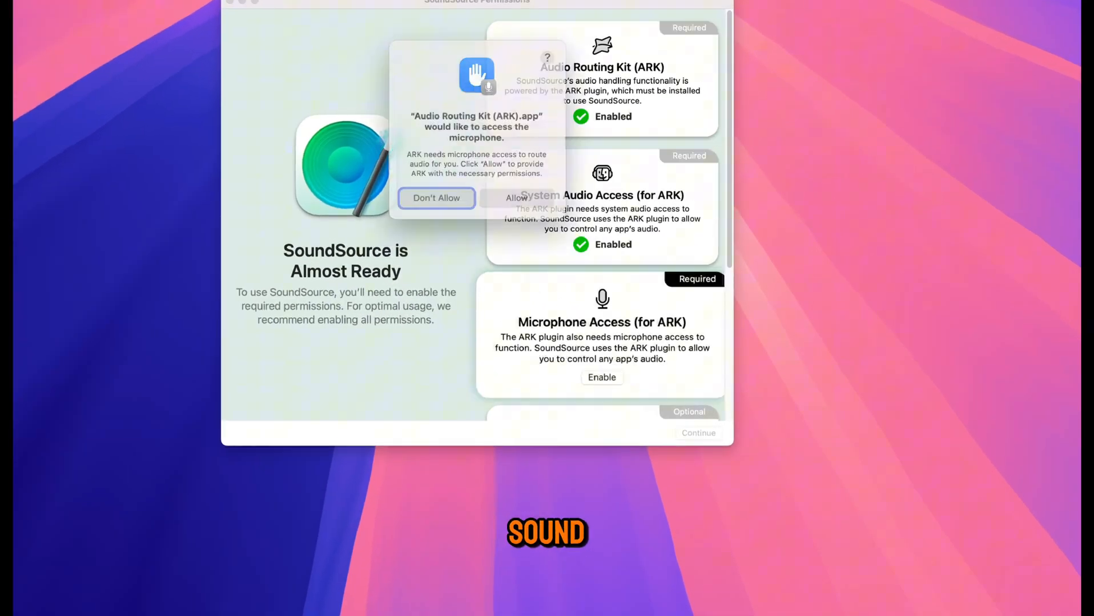
Allow the ARK plugin to access the microphone
{"action": "left_click", "coordinate": [516, 197]}
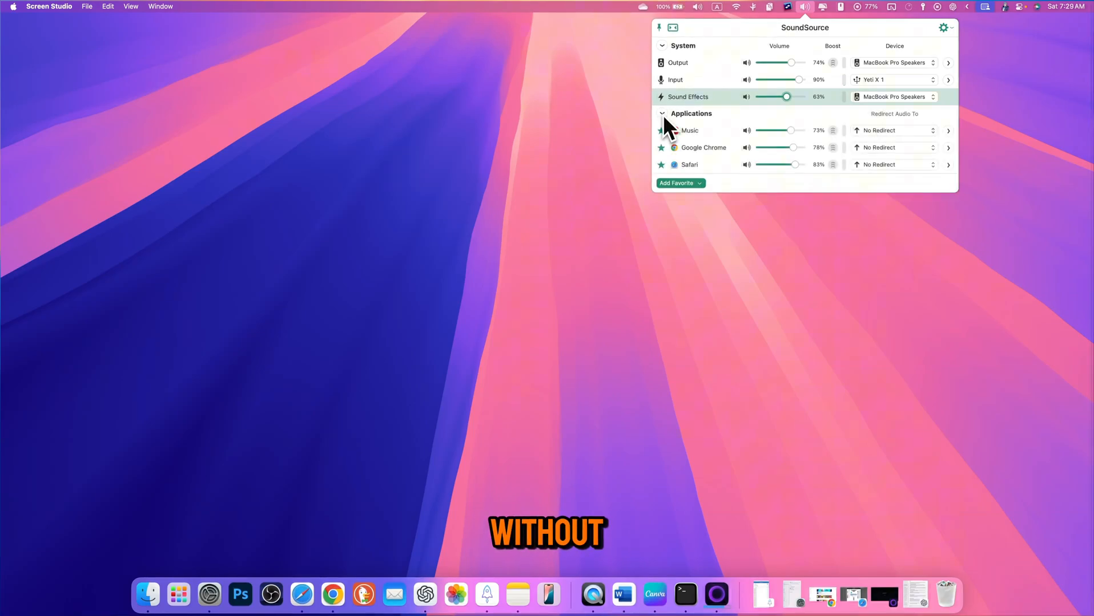
Add QuickTime Player from Running Applications as a favourite app
{"action": "left_click", "coordinate": [680, 183]}
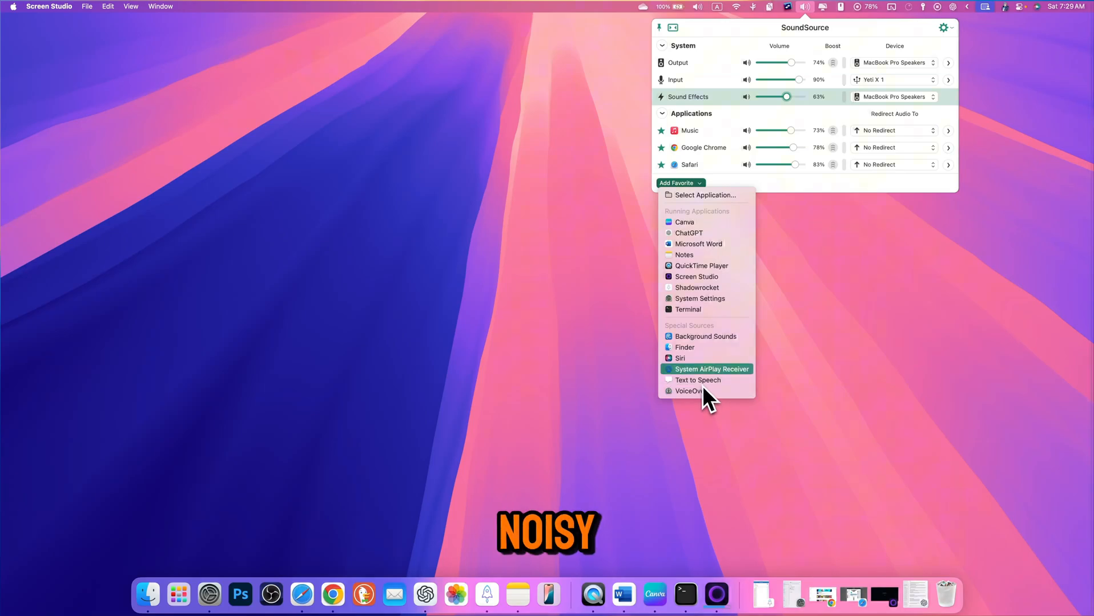
{"action": "mouse_move", "coordinate": [694, 278]}
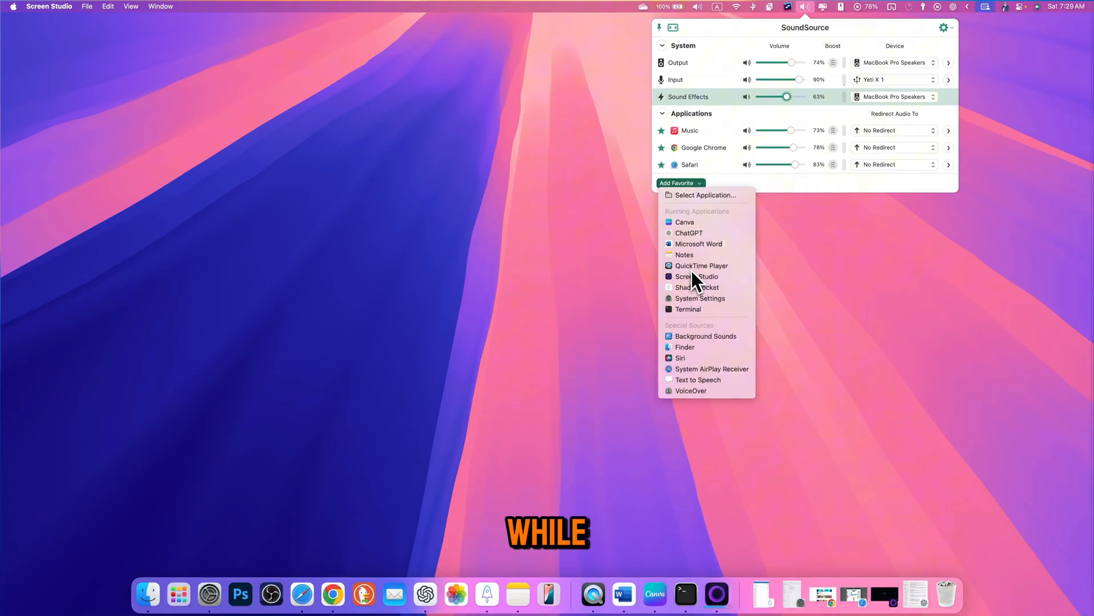
{"action": "left_click", "coordinate": [701, 266]}
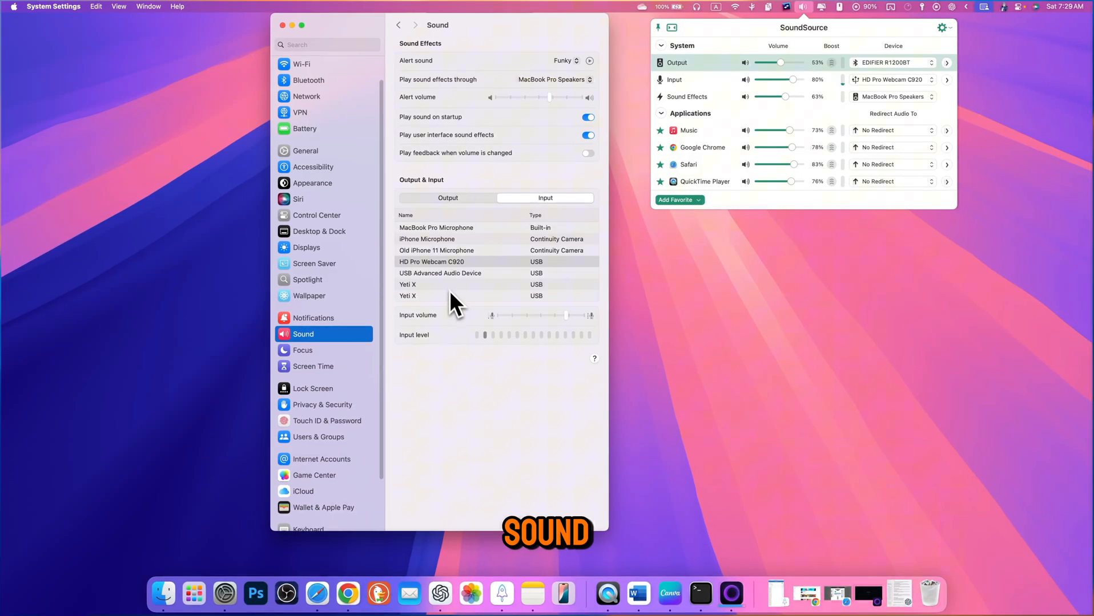
{"action": "mouse_move", "coordinate": [921, 24]}
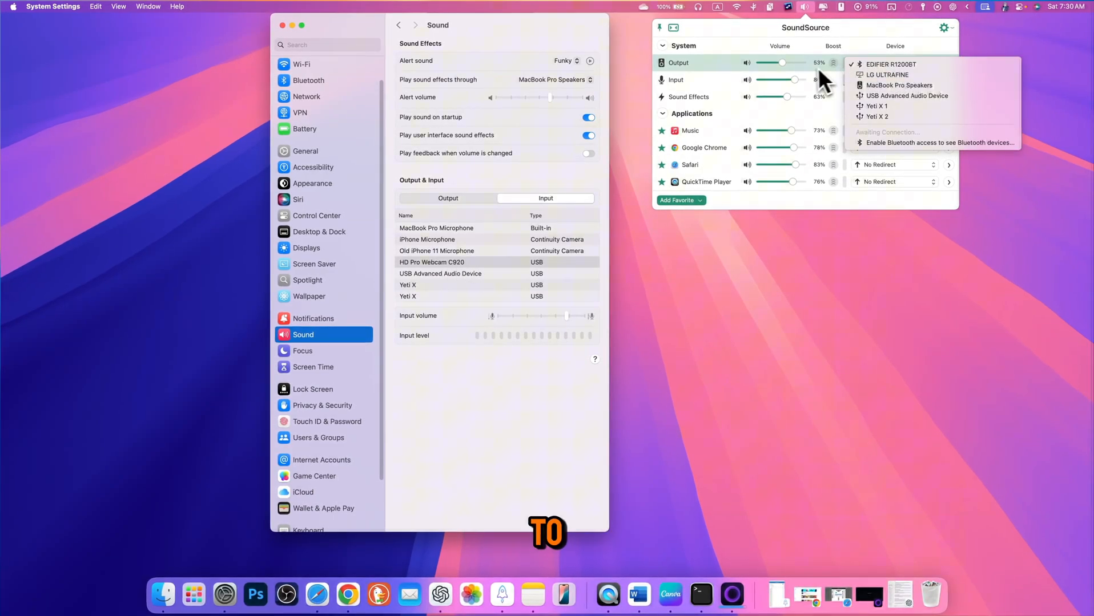
Review the input devices and keep HD Pro Webcam C920 as input
{"action": "left_click", "coordinate": [900, 80]}
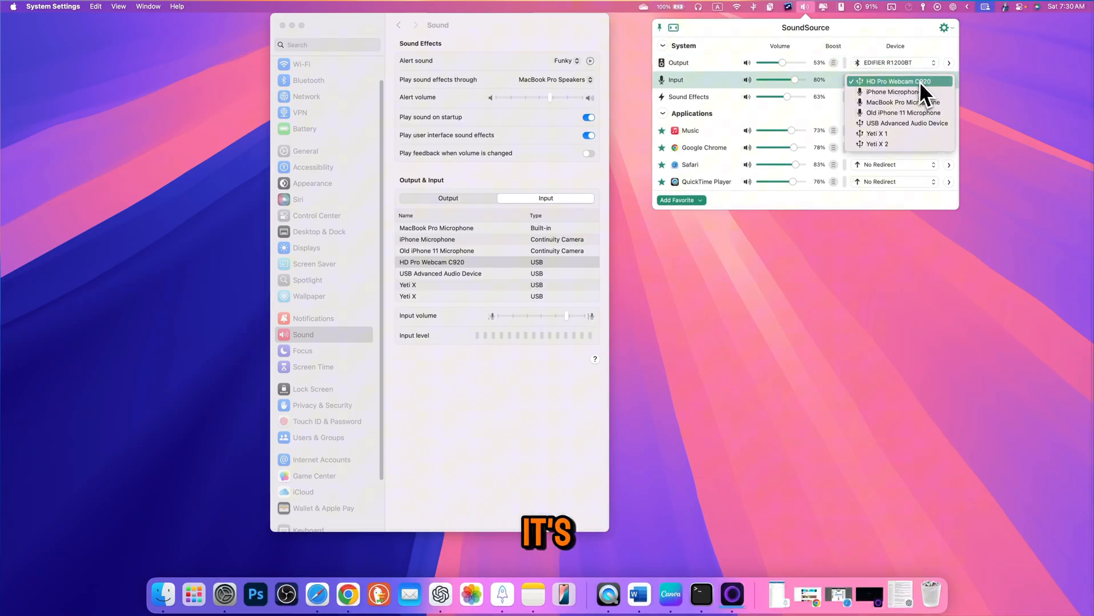
{"action": "left_click", "coordinate": [875, 134]}
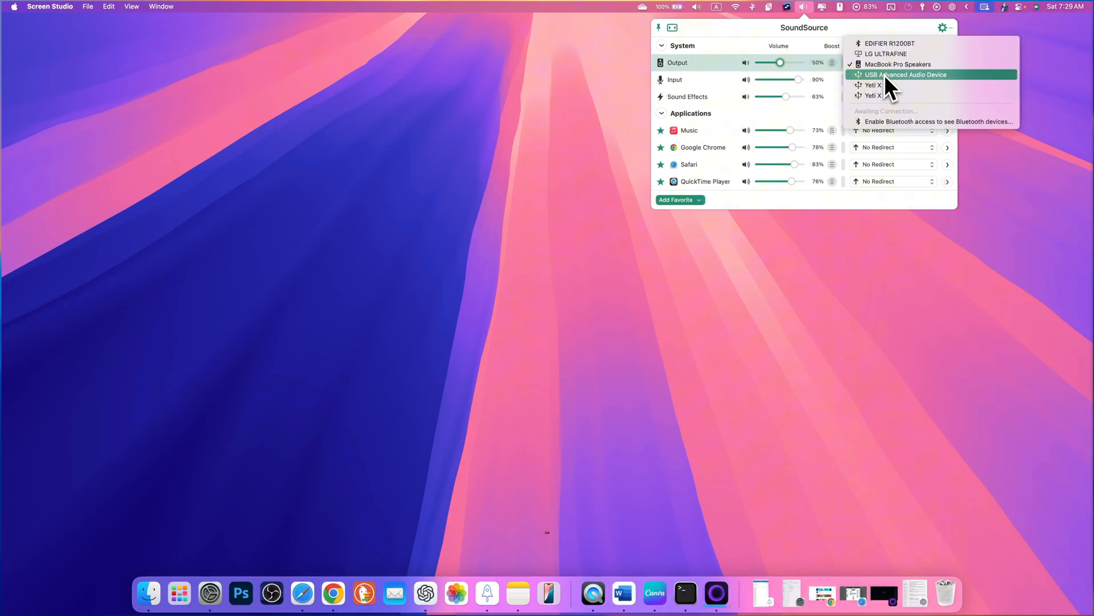
Route output to EDIFIER R1200BT and keep Yeti X 1 as input
{"action": "left_click", "coordinate": [888, 43]}
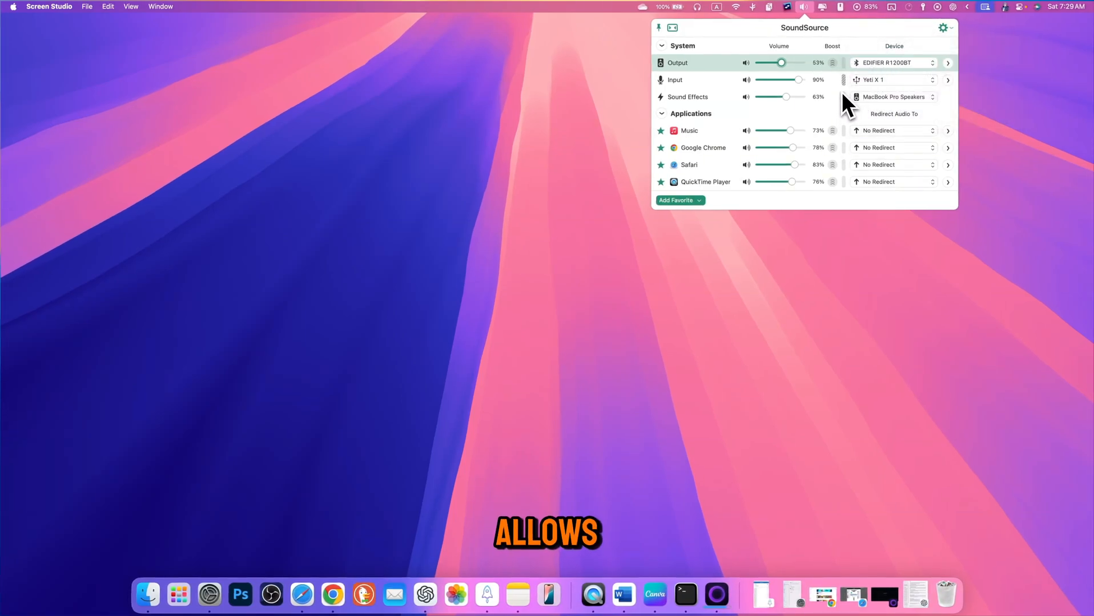
{"action": "mouse_move", "coordinate": [823, 100]}
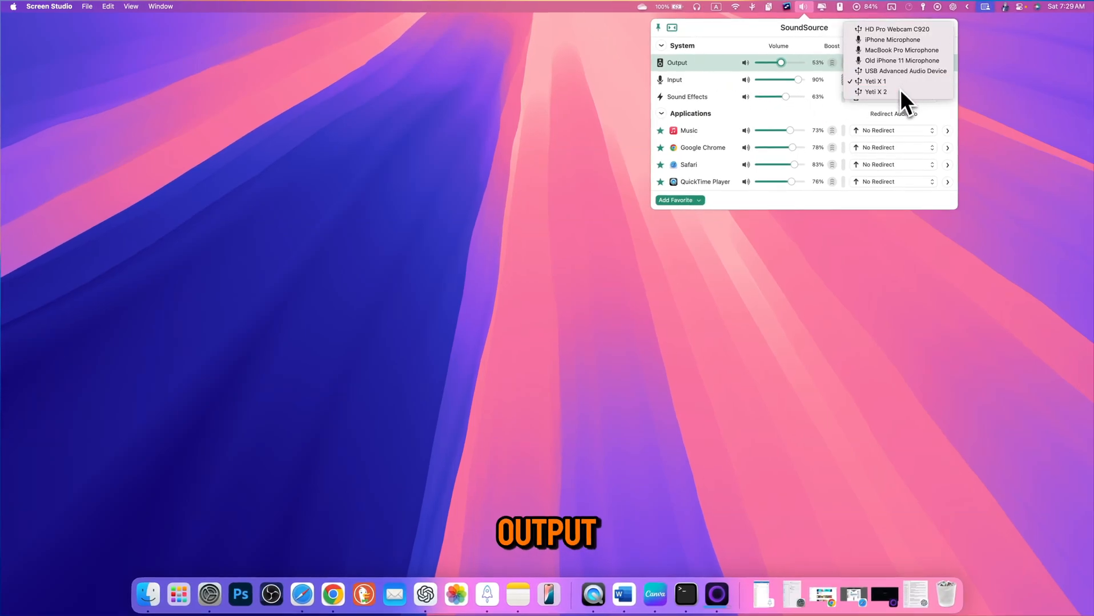
{"action": "left_click", "coordinate": [874, 92]}
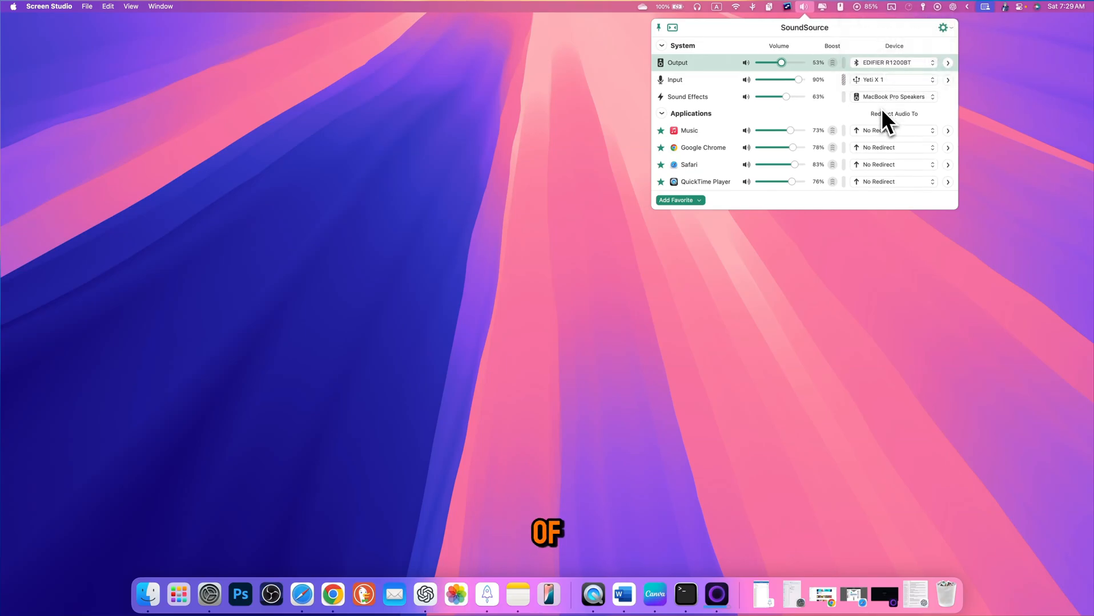
{"action": "mouse_move", "coordinate": [302, 593]}
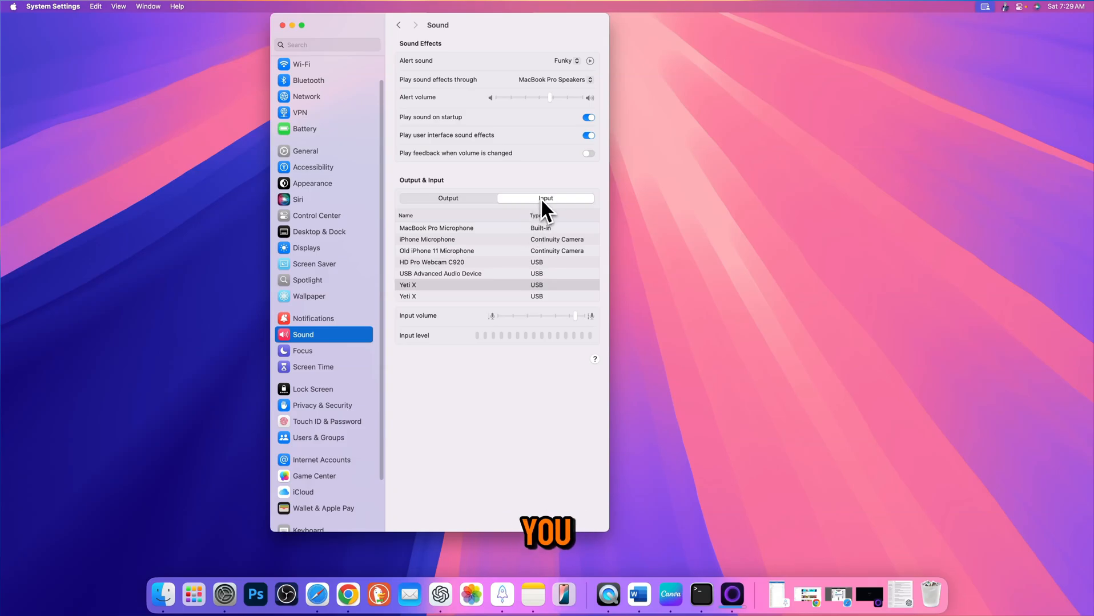
Show the Input device list under Sound in System Settings
{"action": "left_click", "coordinate": [804, 7]}
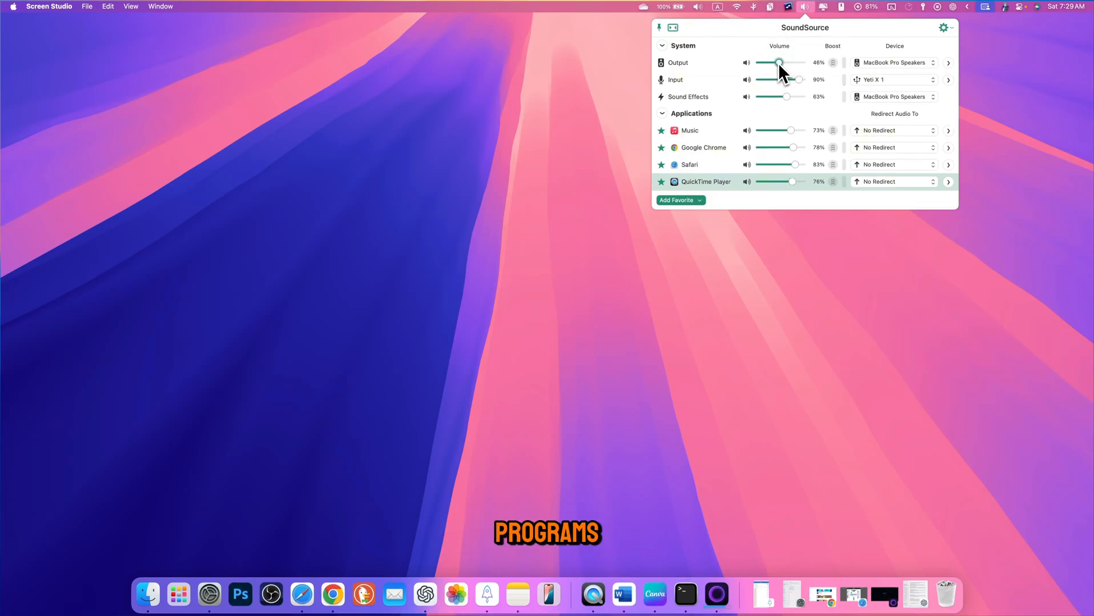
Reopen the input device list with Yeti X 1 still selected
{"action": "left_click", "coordinate": [933, 80]}
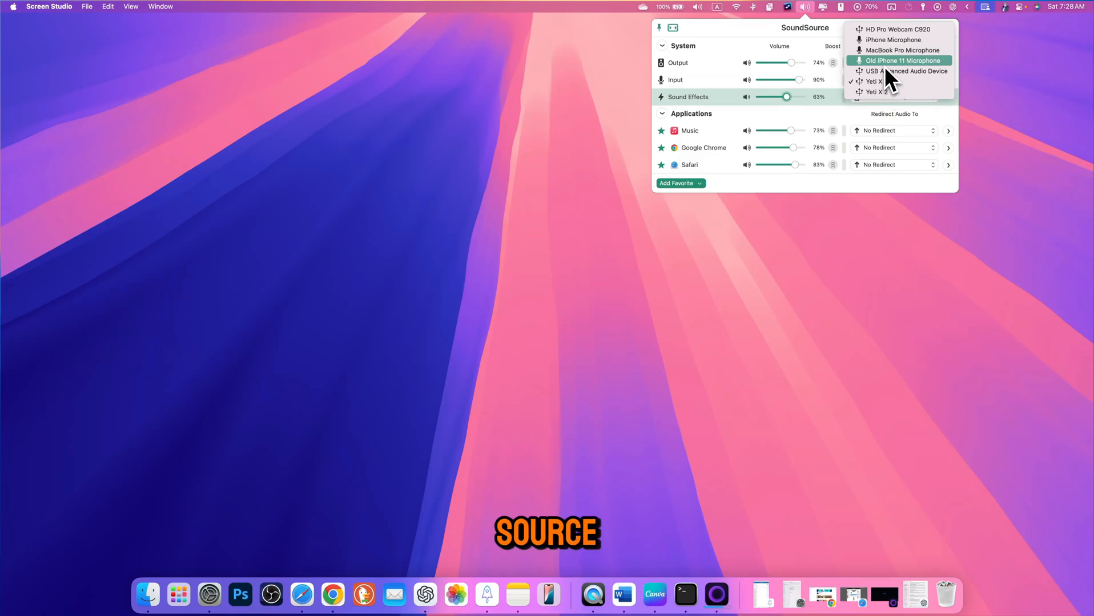
{"action": "mouse_move", "coordinate": [888, 35]}
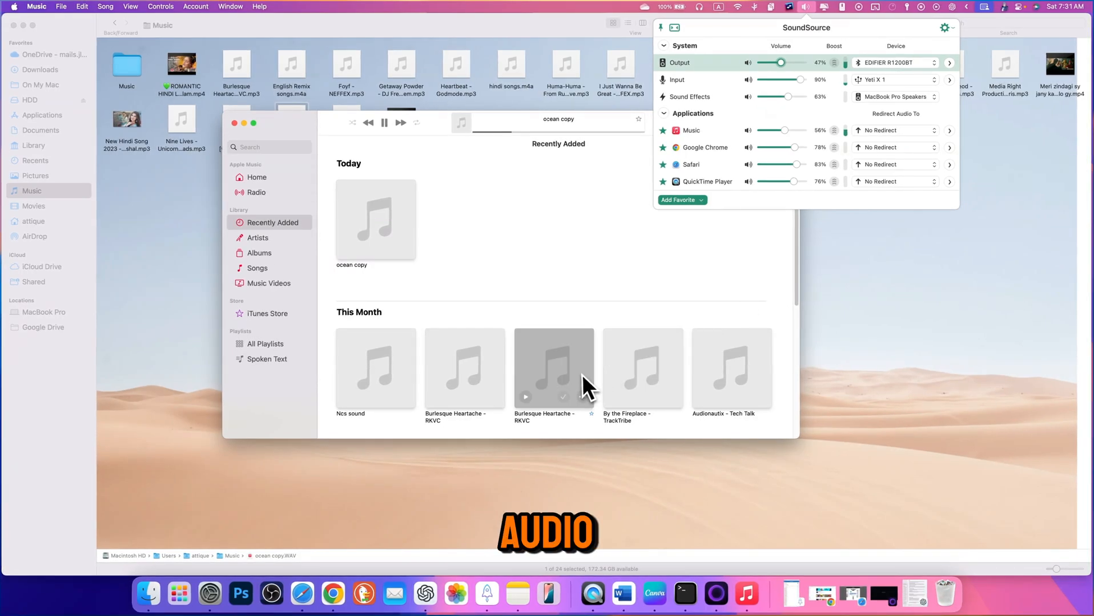
{"action": "mouse_move", "coordinate": [780, 93]}
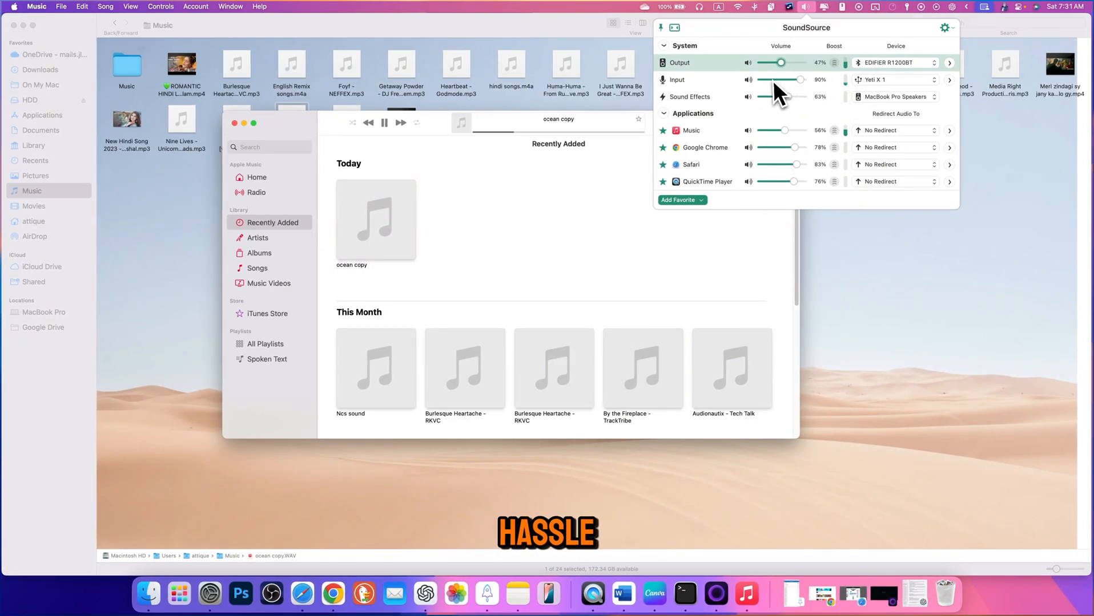